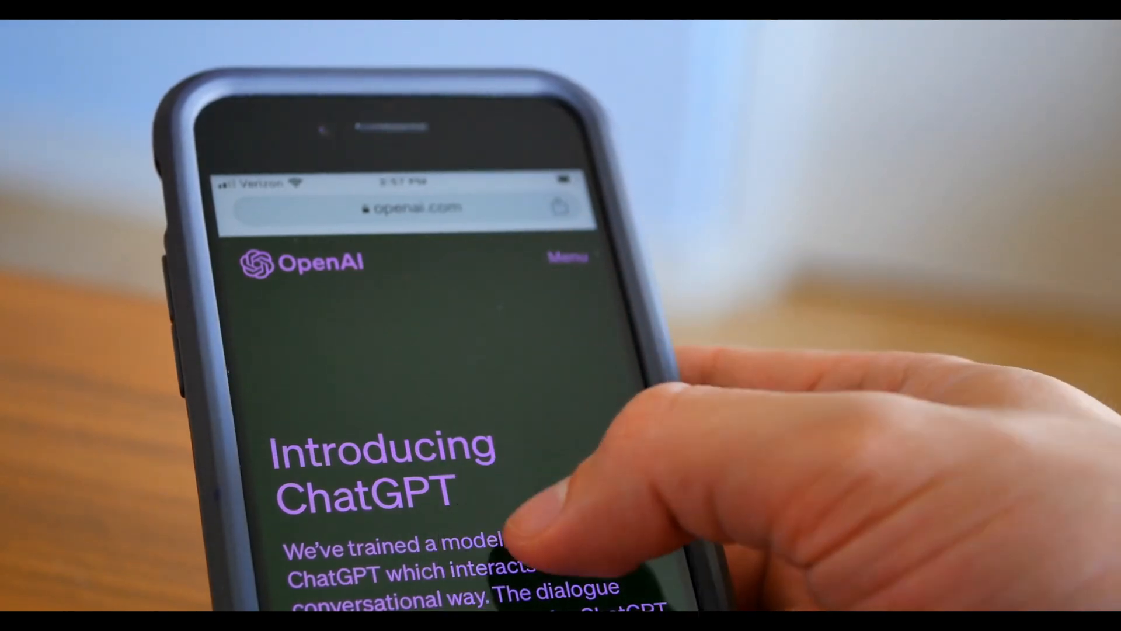
scroll(down, 3)
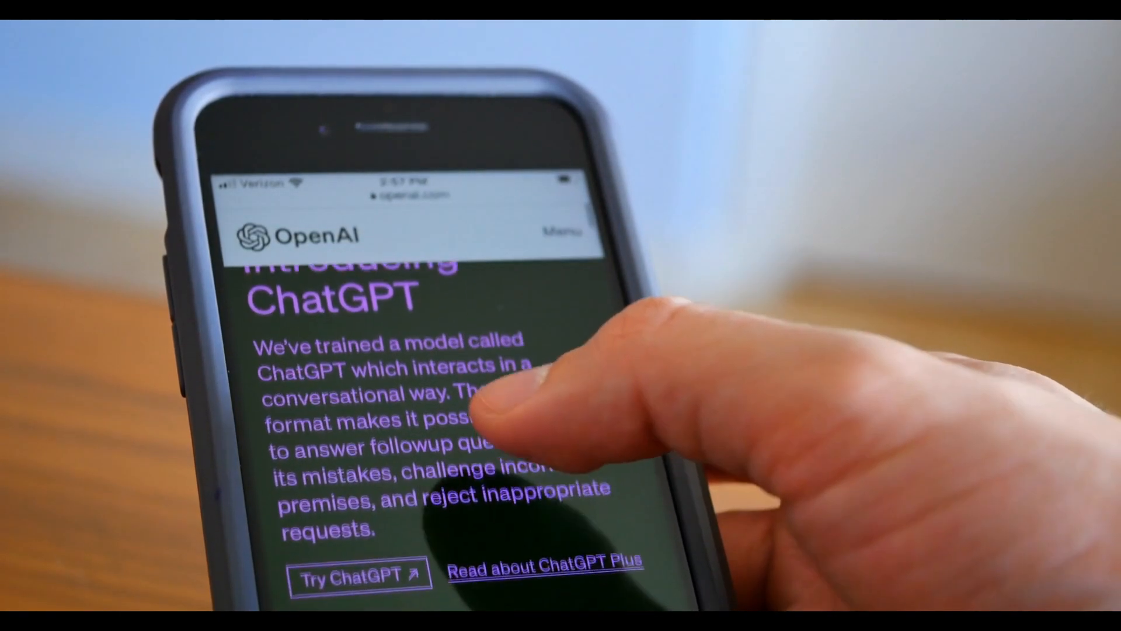
scroll(down, 3)
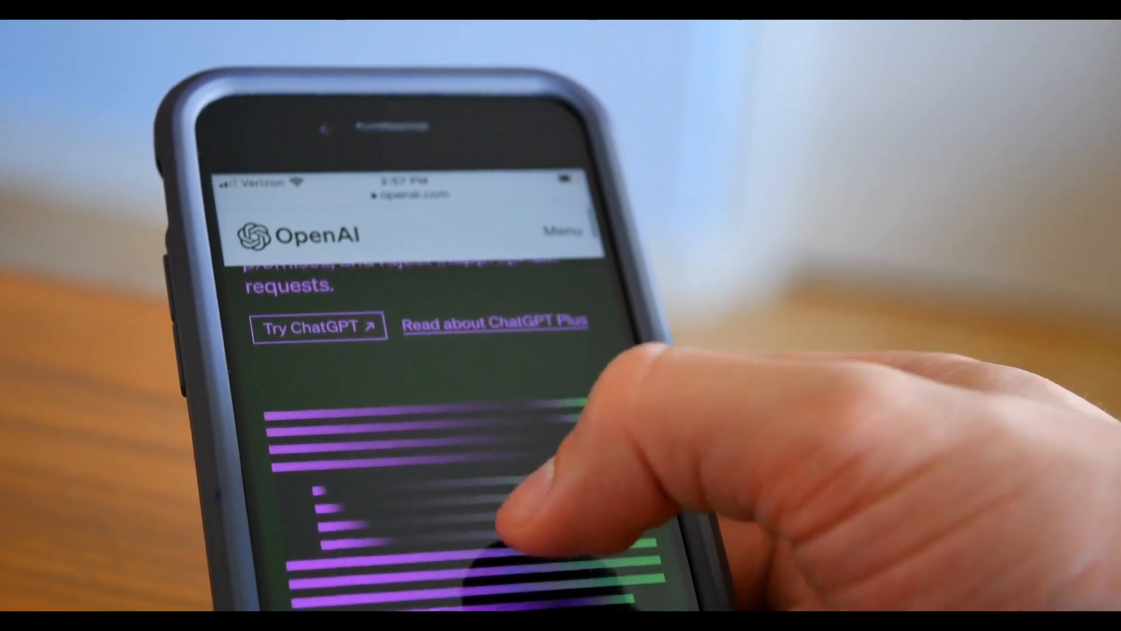
scroll(down, 3)
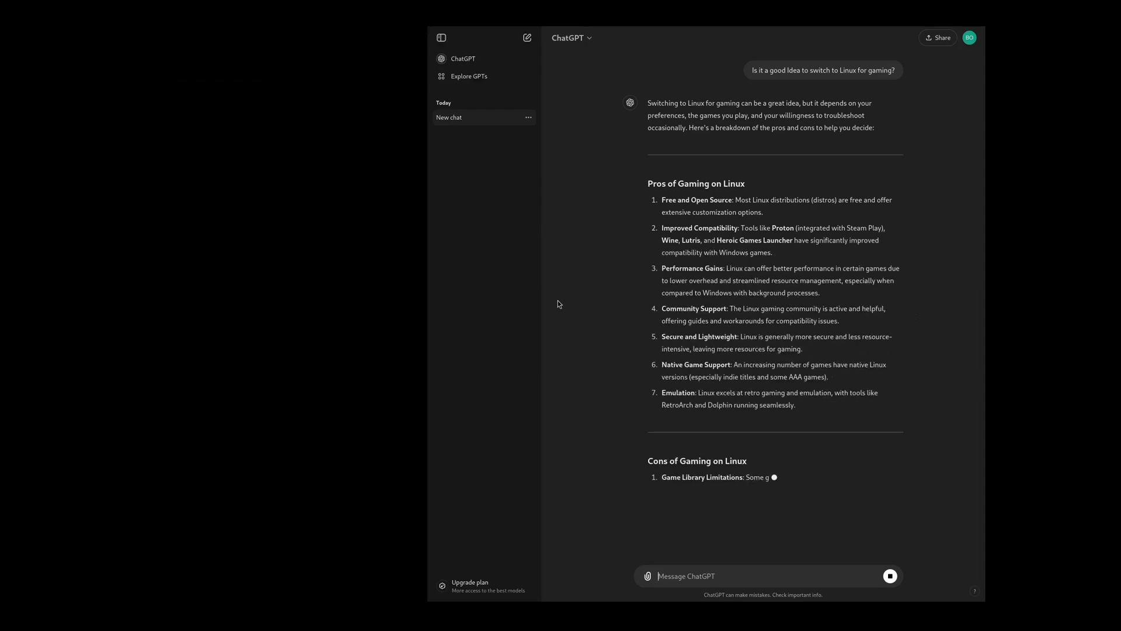
scroll(down, 3)
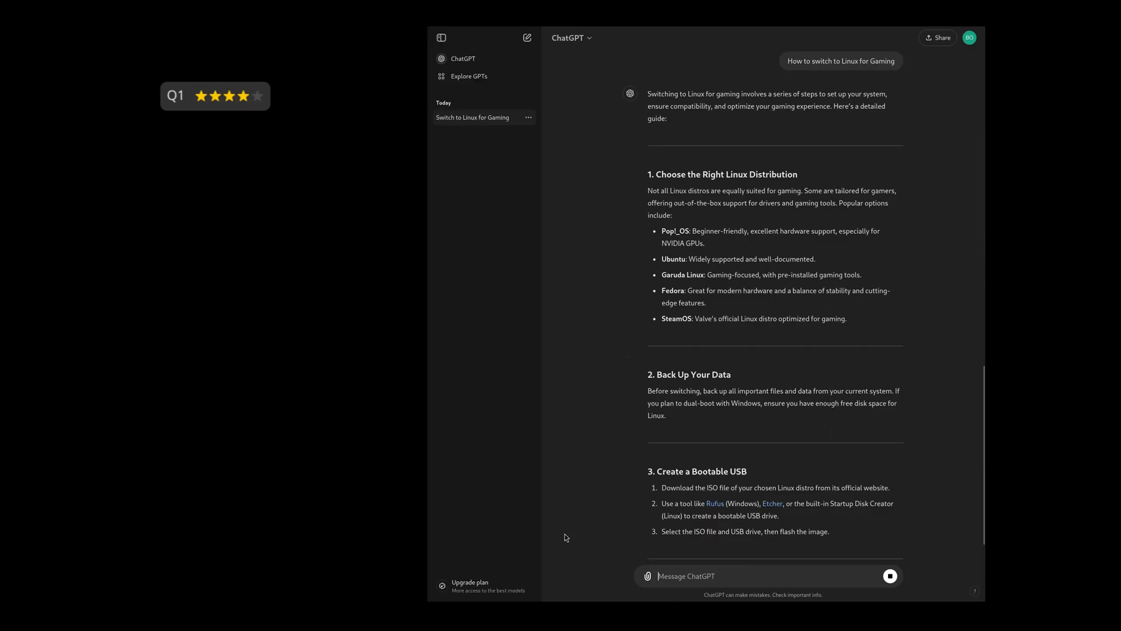
scroll(down, 3)
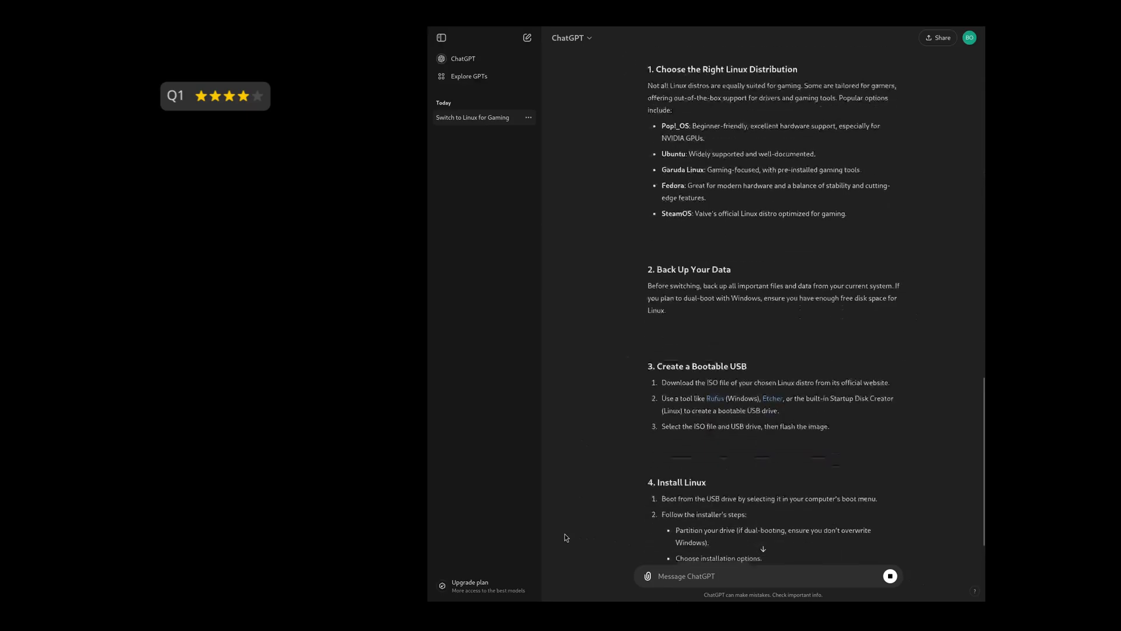
scroll(down, 3)
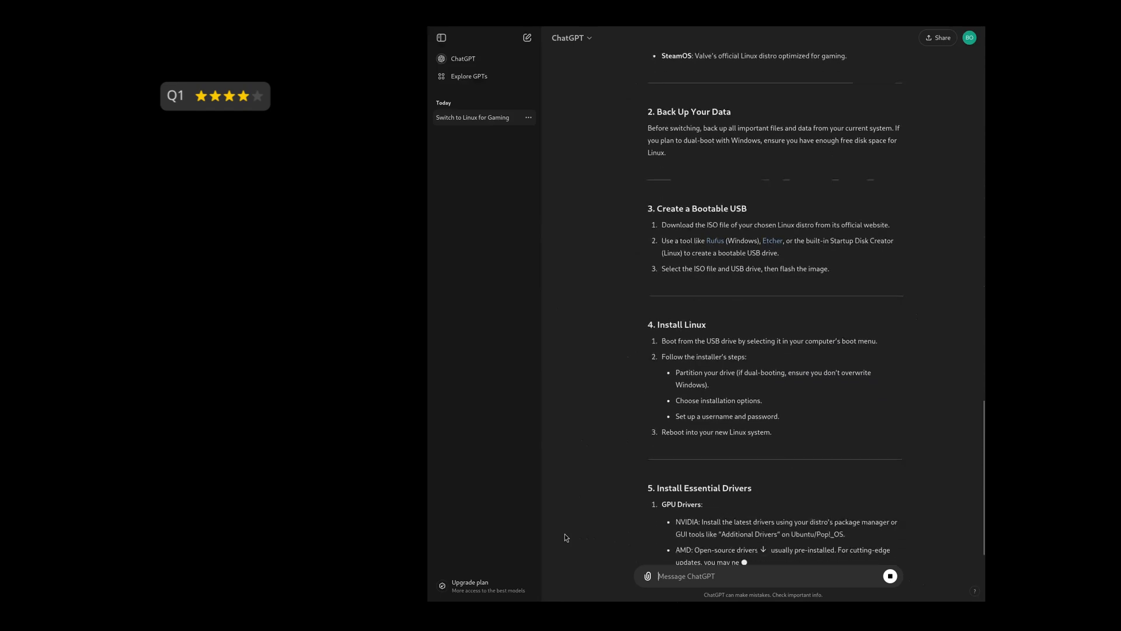
scroll(down, 3)
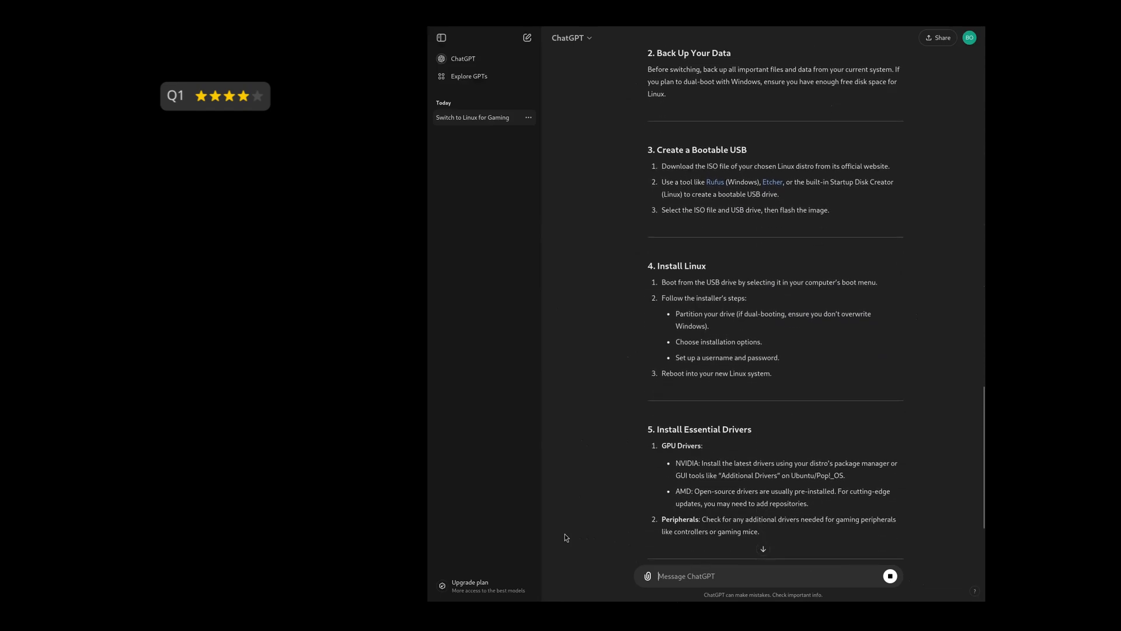
scroll(down, 3)
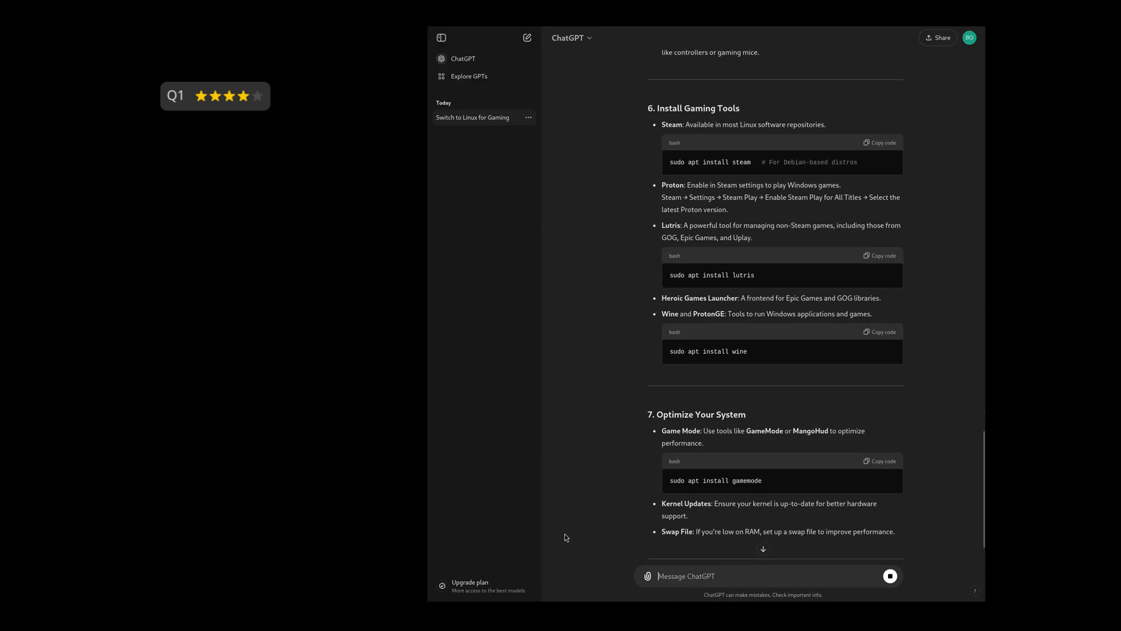
scroll(down, 3)
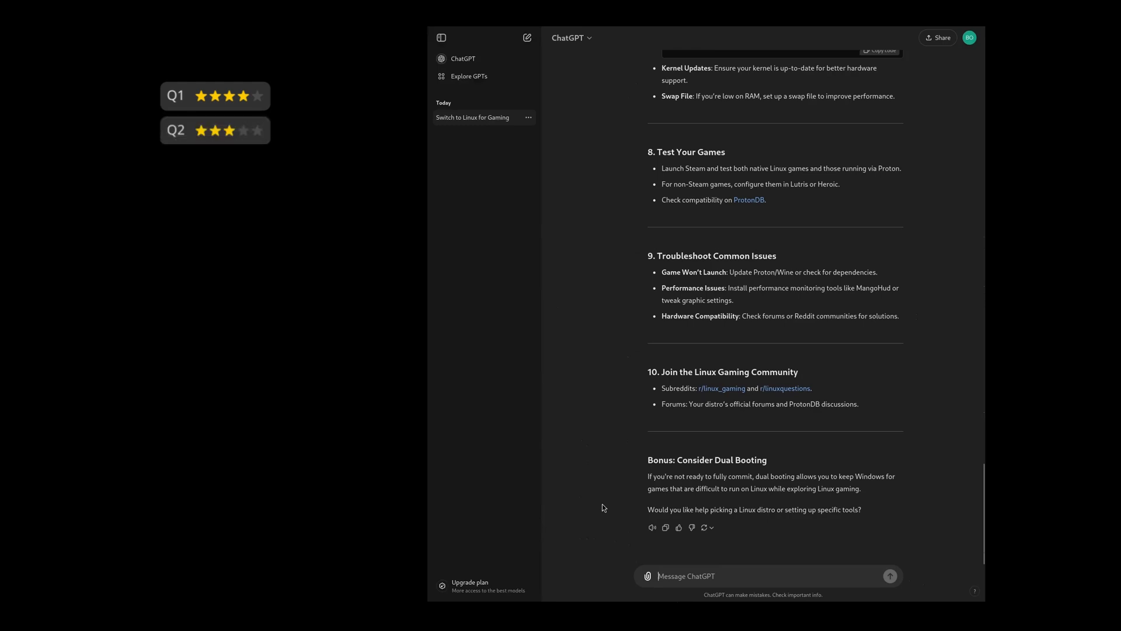
text(If you could only recommend one Linux distribution for Linux gaming, which one would it be)
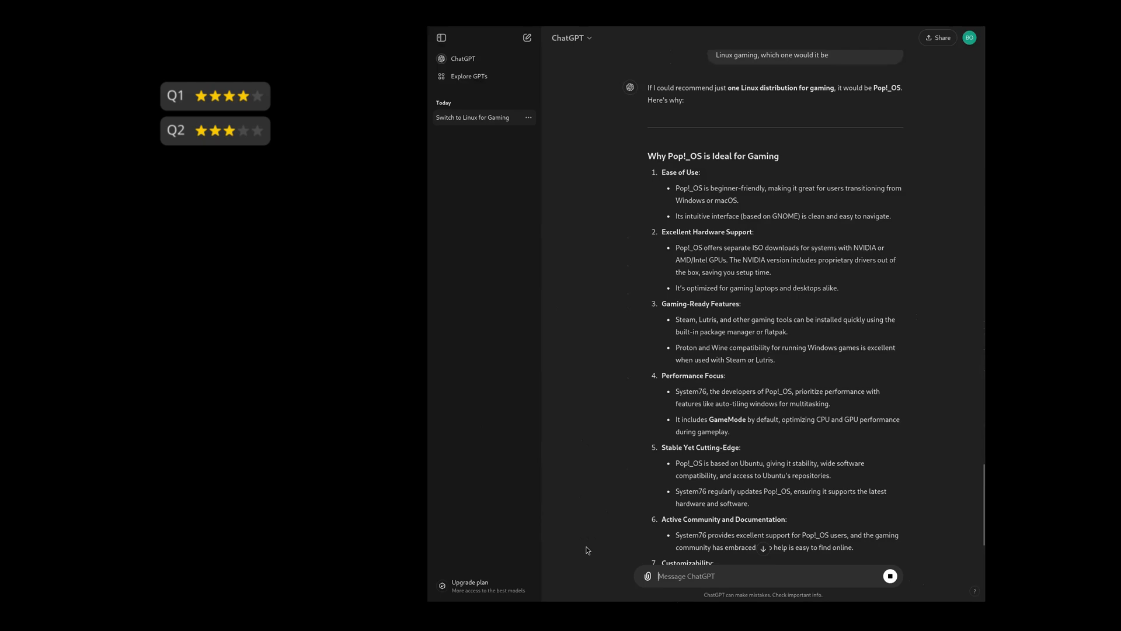
scroll(down, 3)
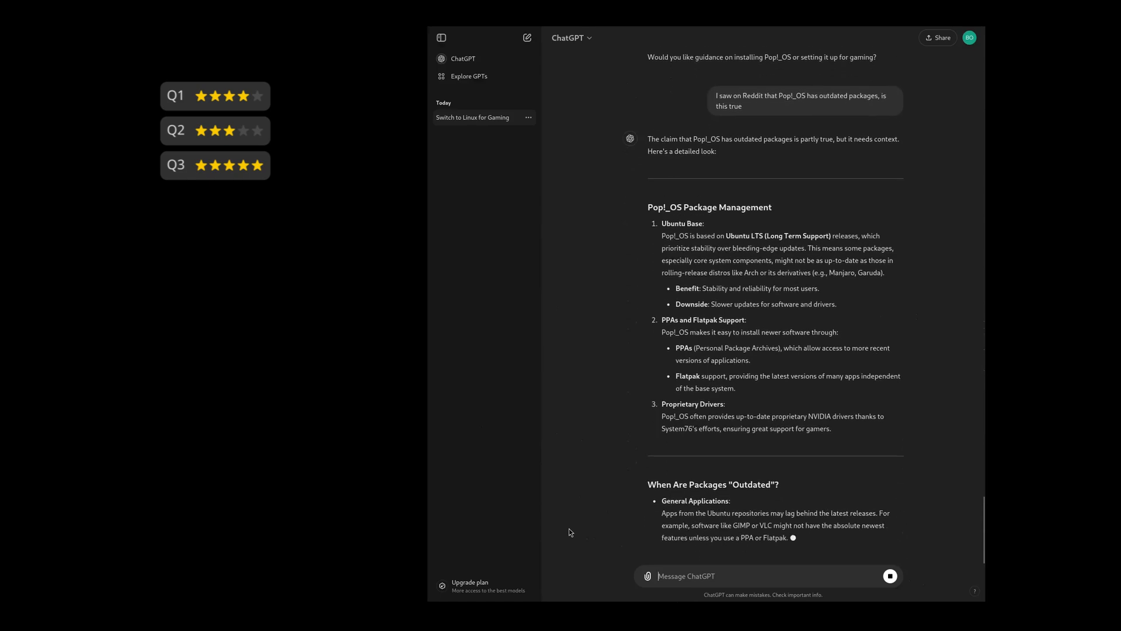
scroll(down, 3)
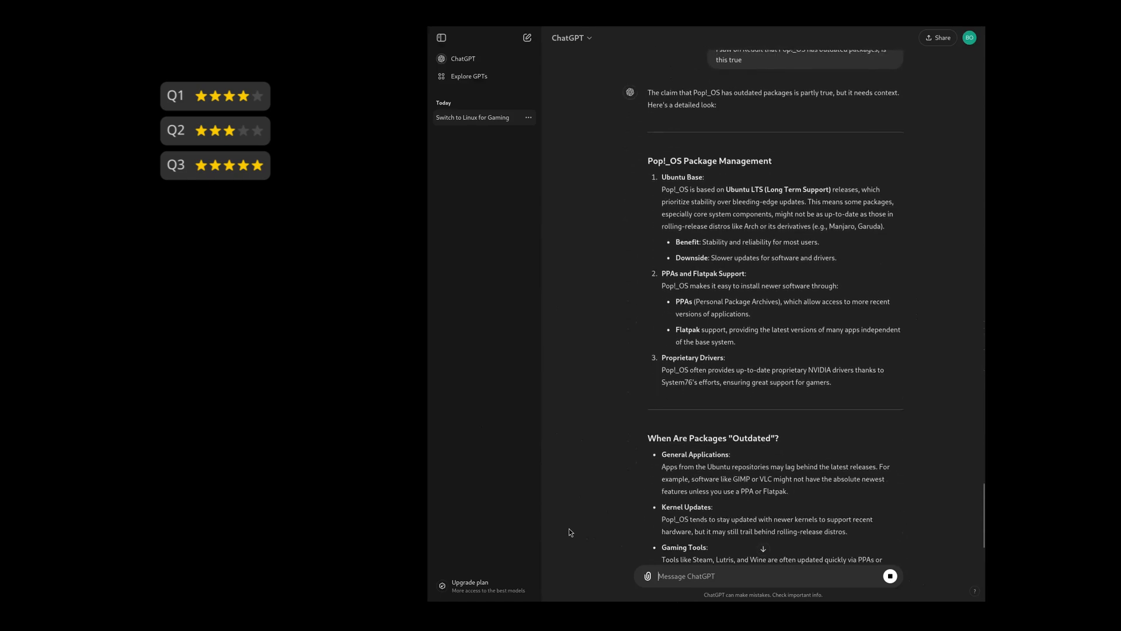
scroll(down, 3)
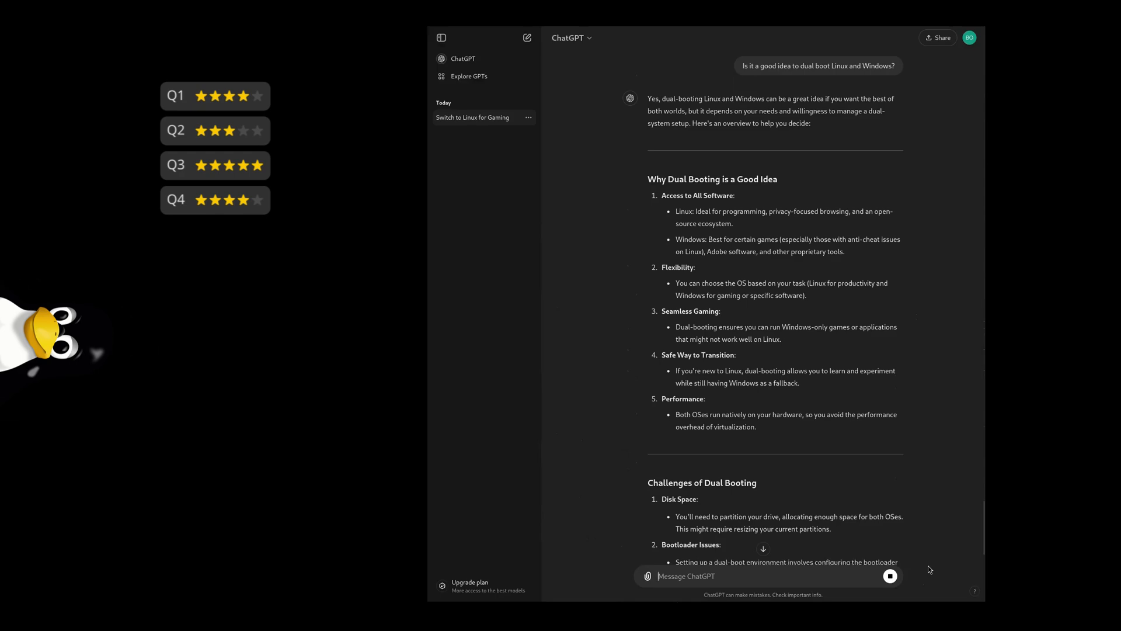
scroll(down, 3)
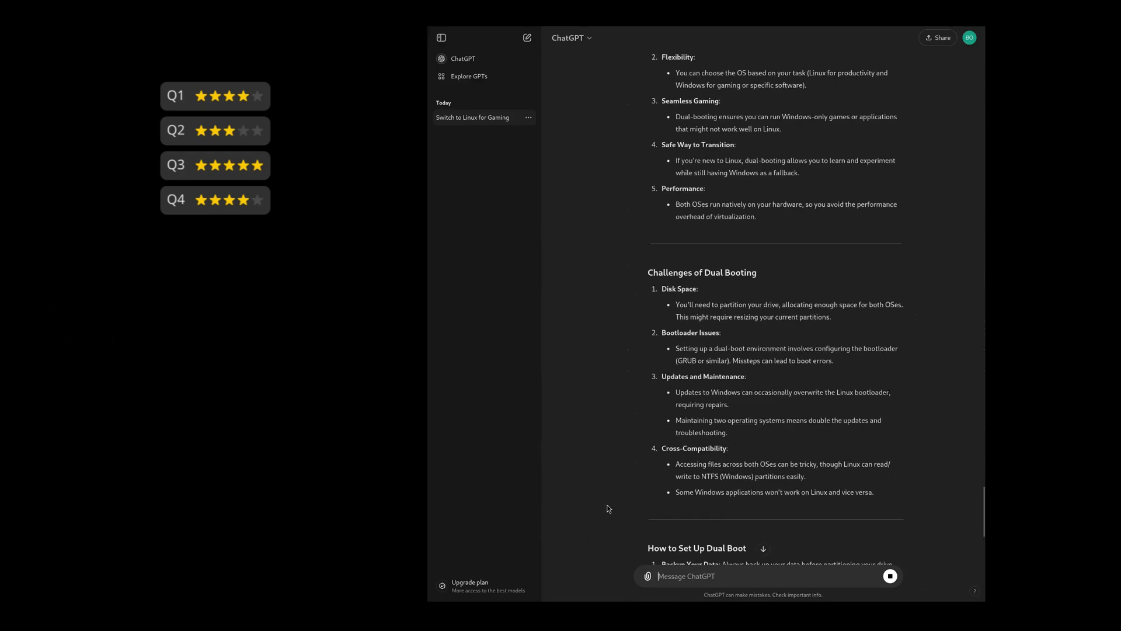
scroll(down, 3)
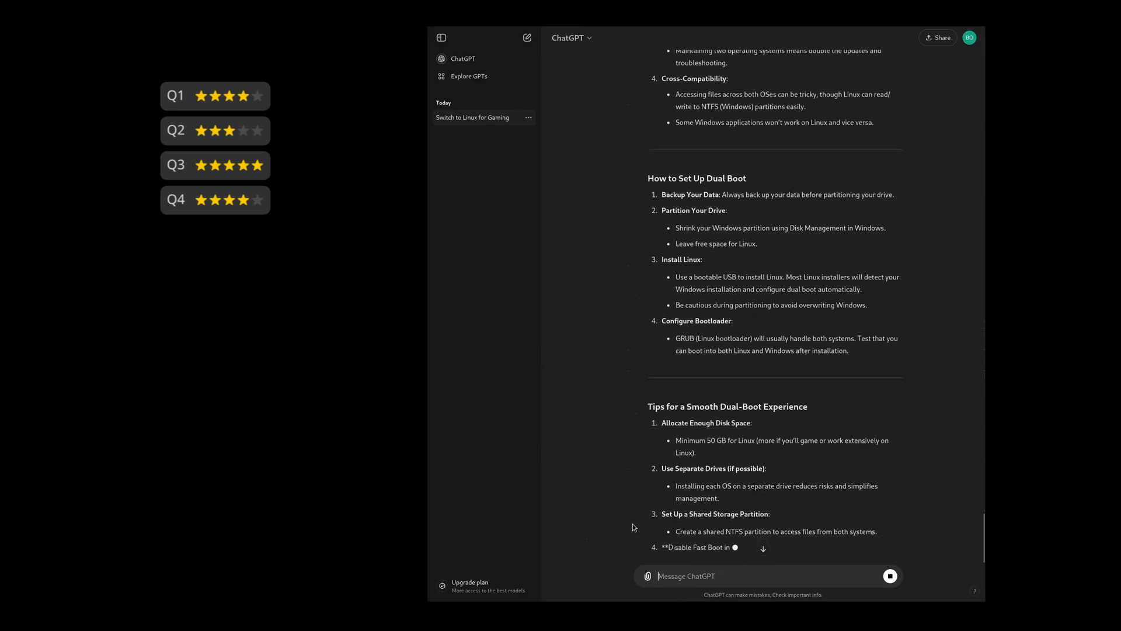
scroll(down, 3)
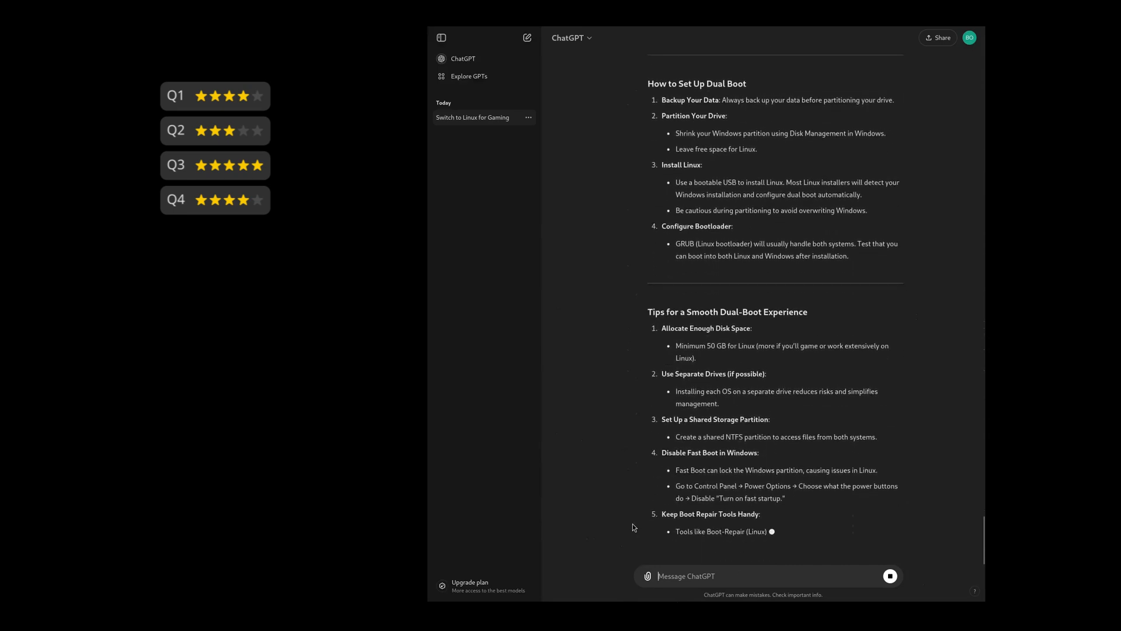
scroll(down, 3)
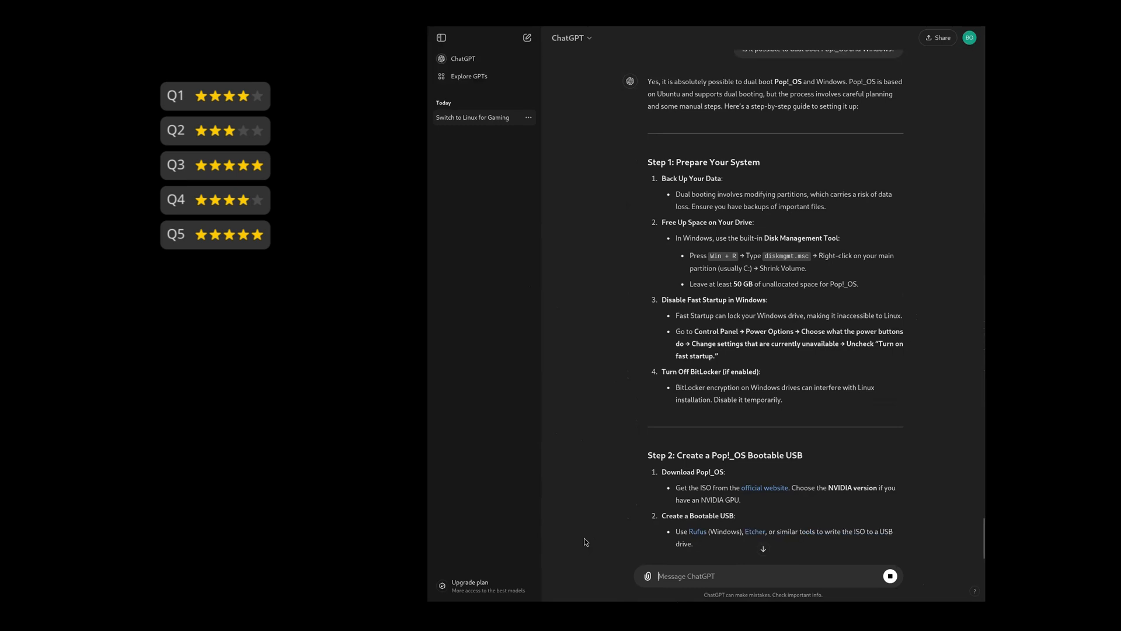
scroll(down, 3)
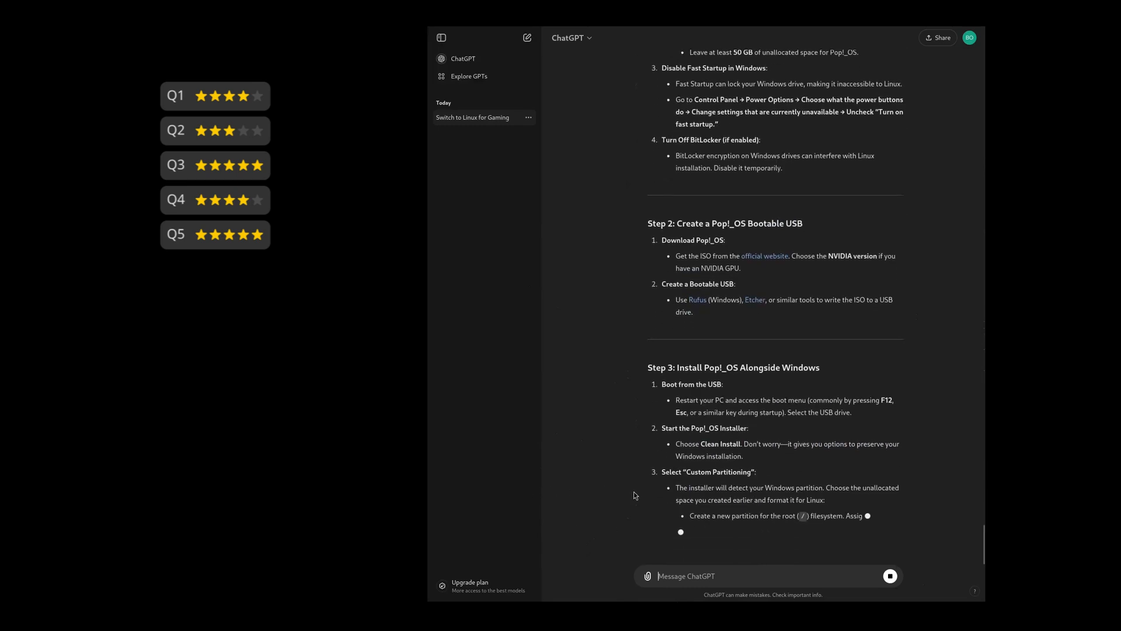
scroll(down, 3)
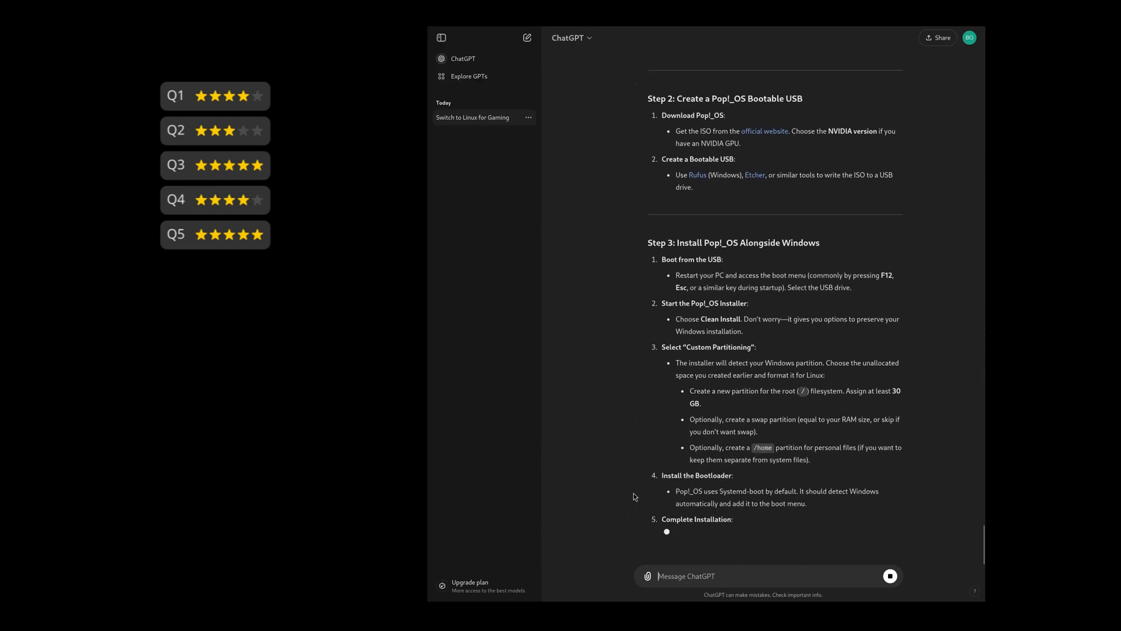
scroll(down, 3)
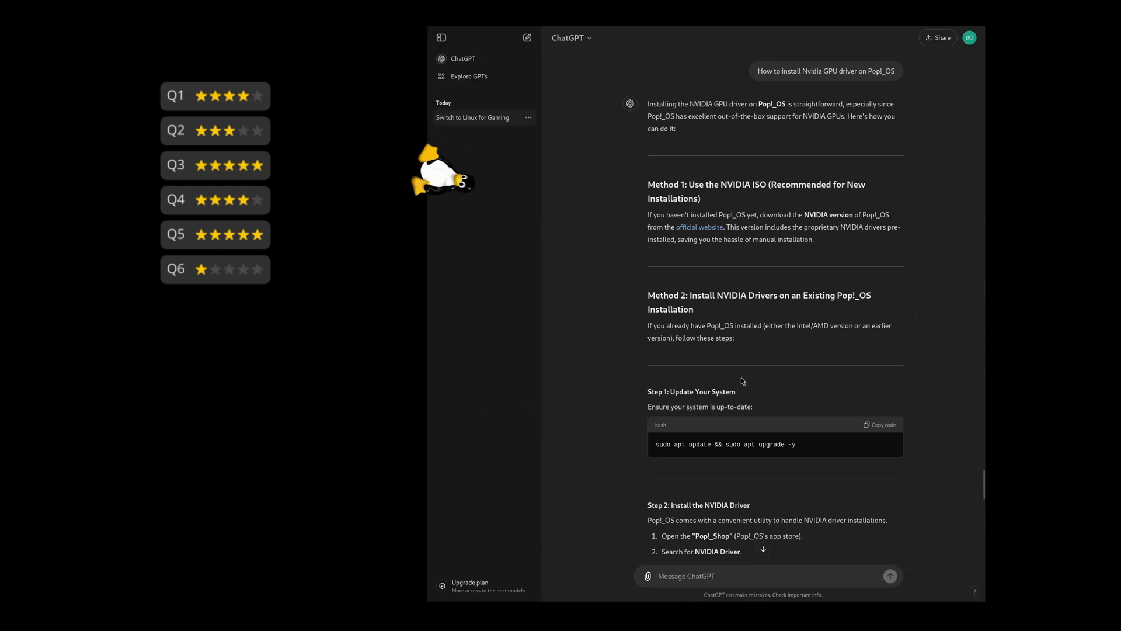
scroll(down, 3)
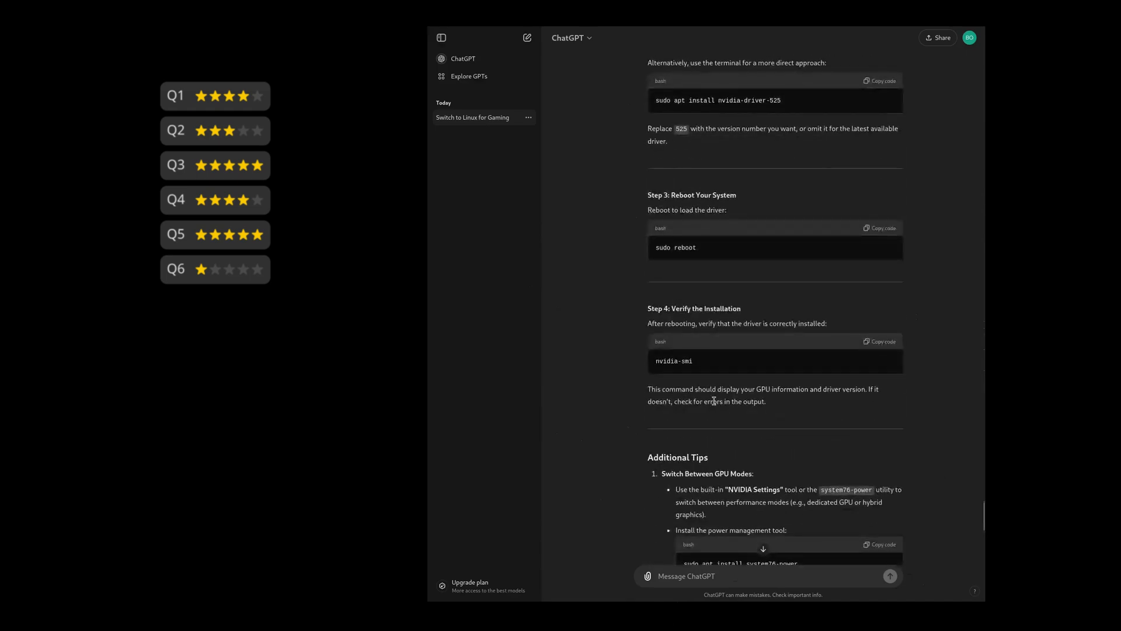
scroll(down, 3)
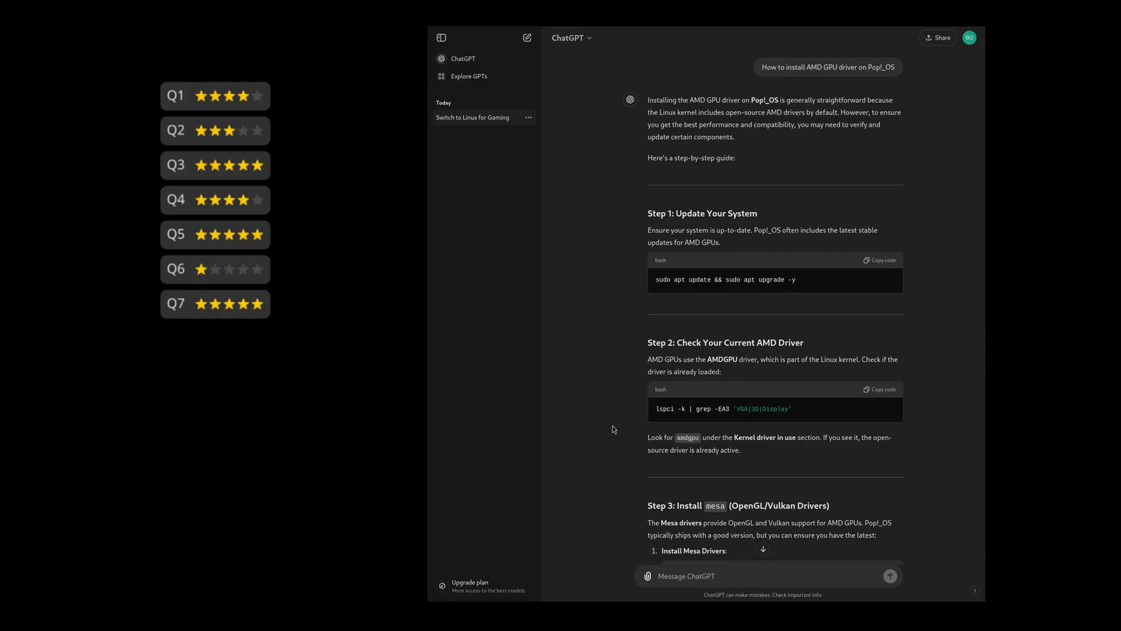
scroll(down, 3)
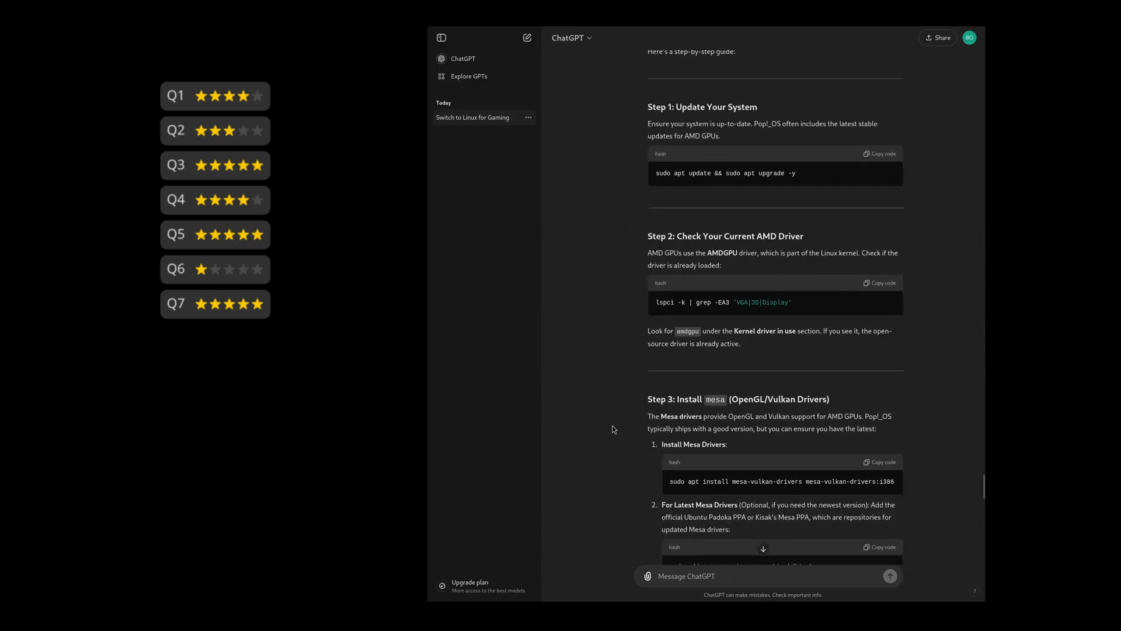
scroll(down, 3)
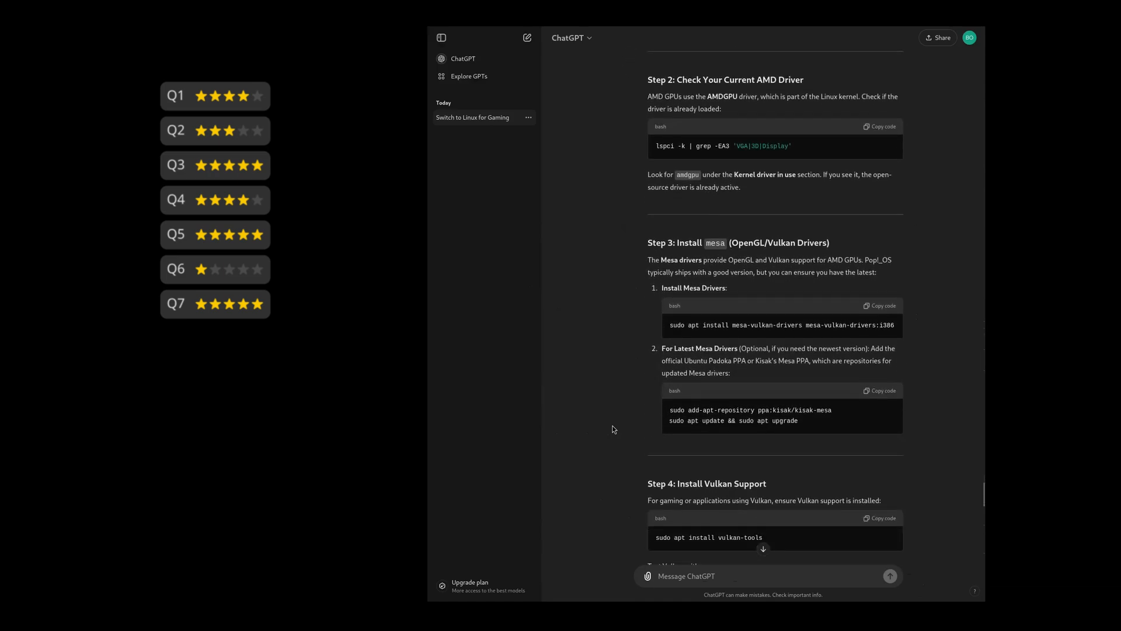
scroll(down, 3)
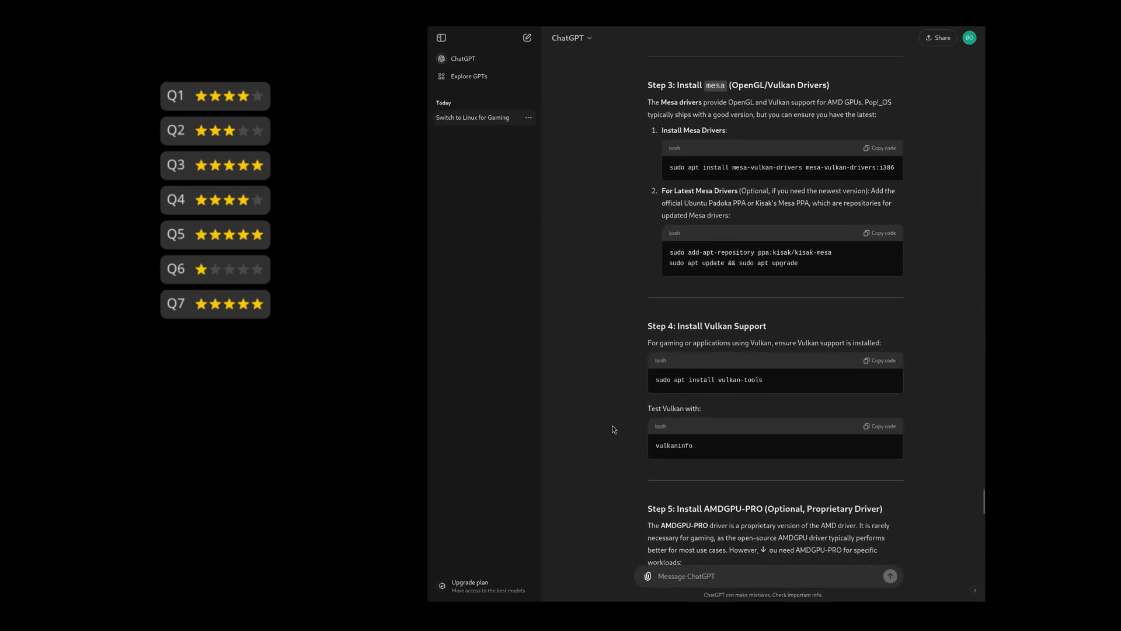
scroll(down, 3)
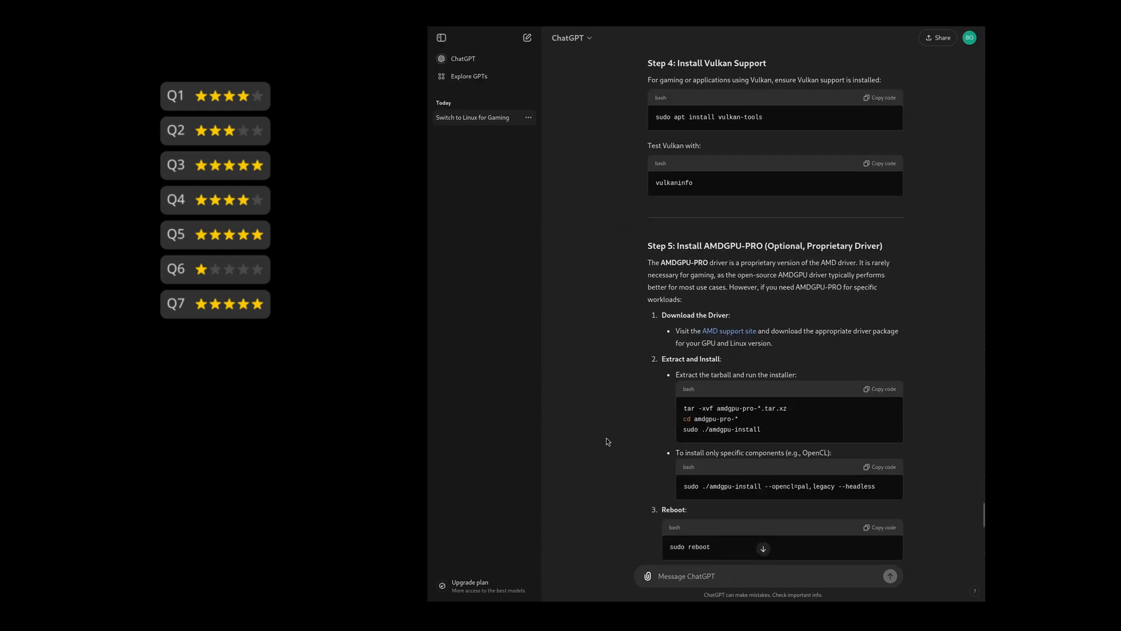
scroll(down, 3)
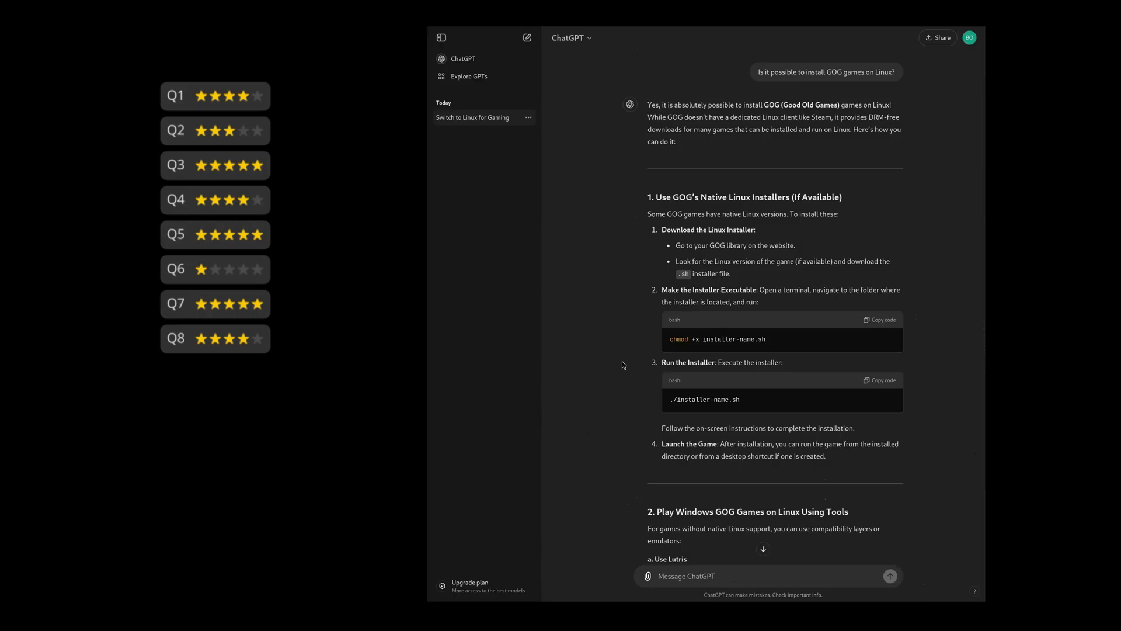
scroll(down, 3)
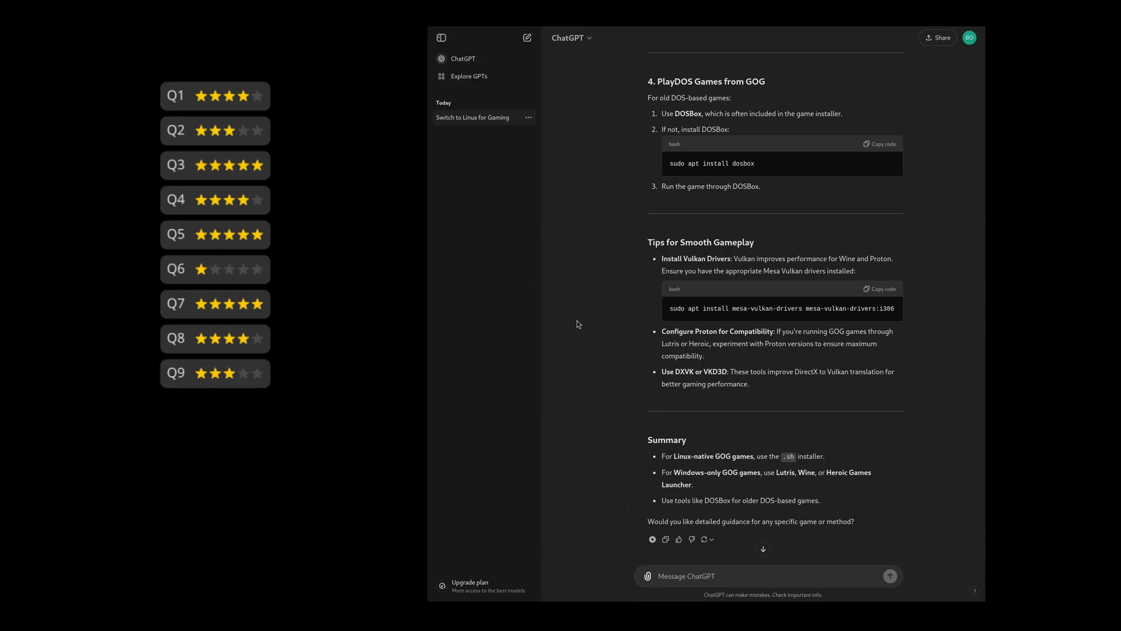
text(Is it possible to install Epic Store Games on Linux?)
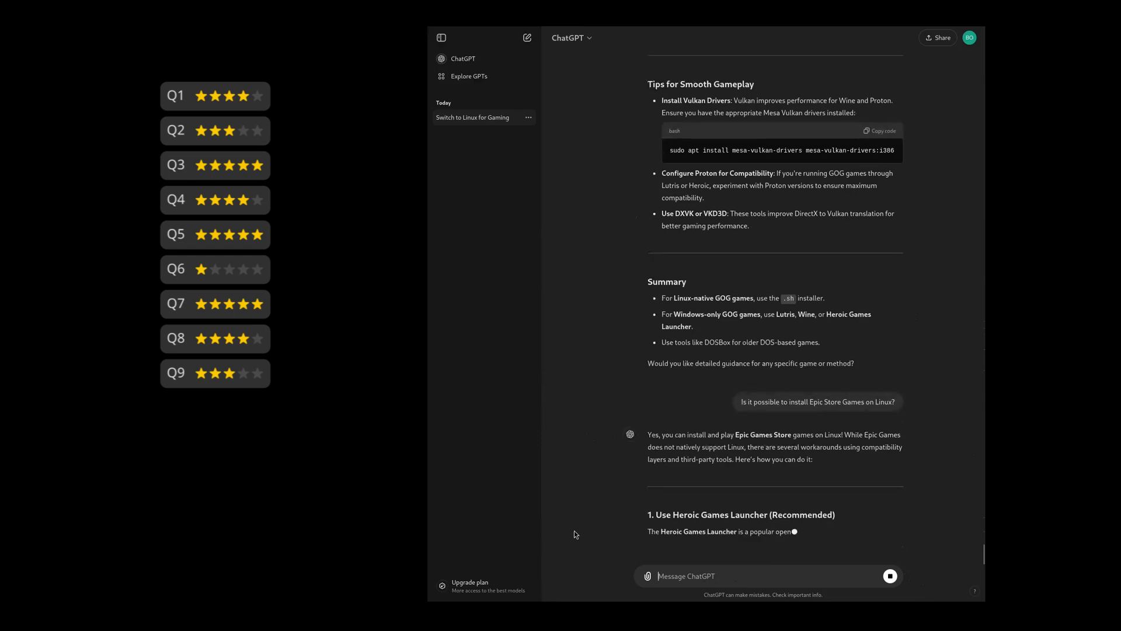
scroll(down, 3)
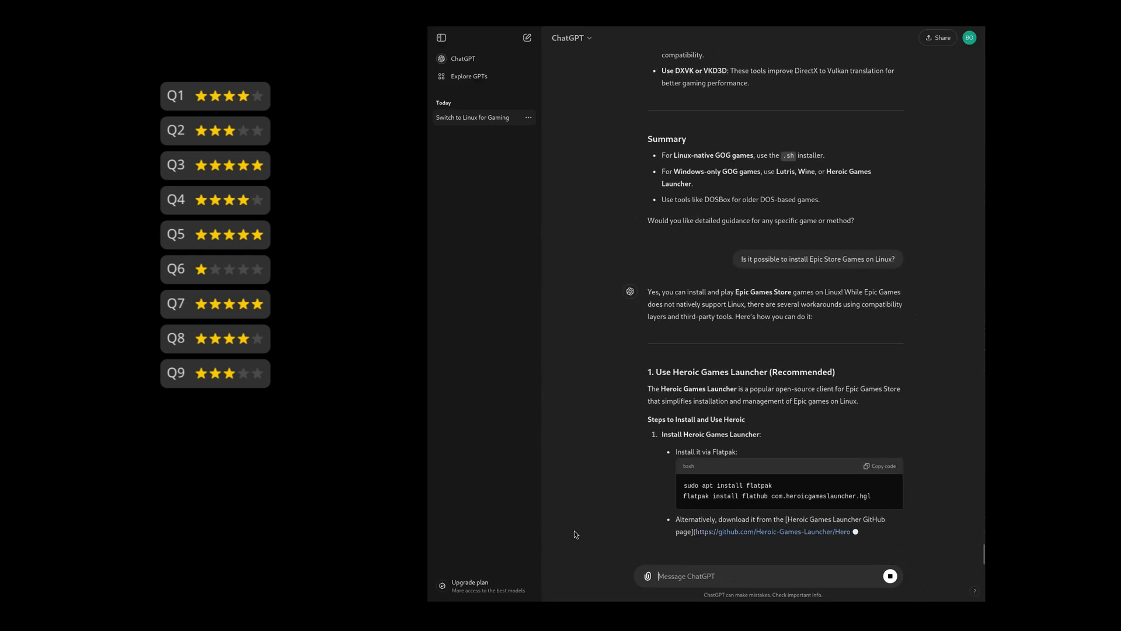
scroll(down, 3)
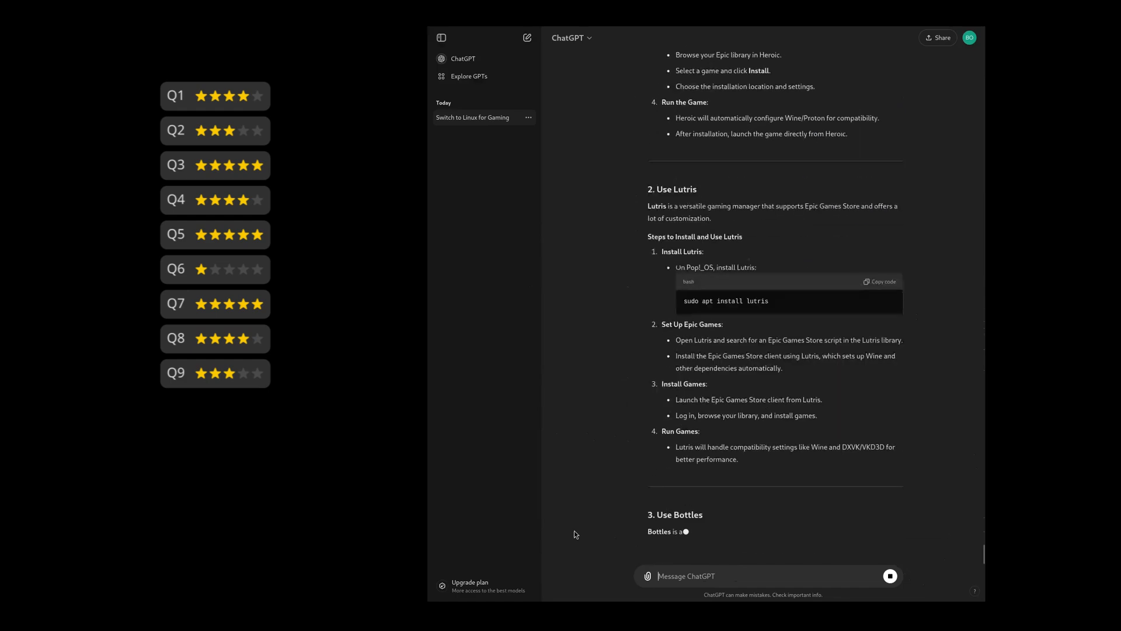
scroll(down, 3)
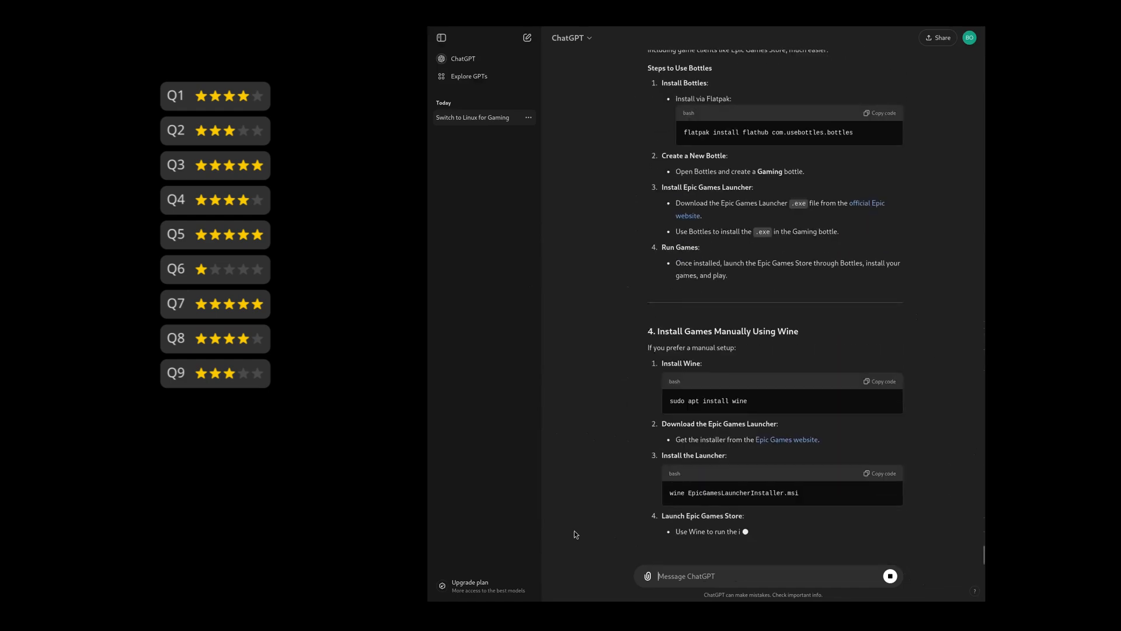
scroll(down, 3)
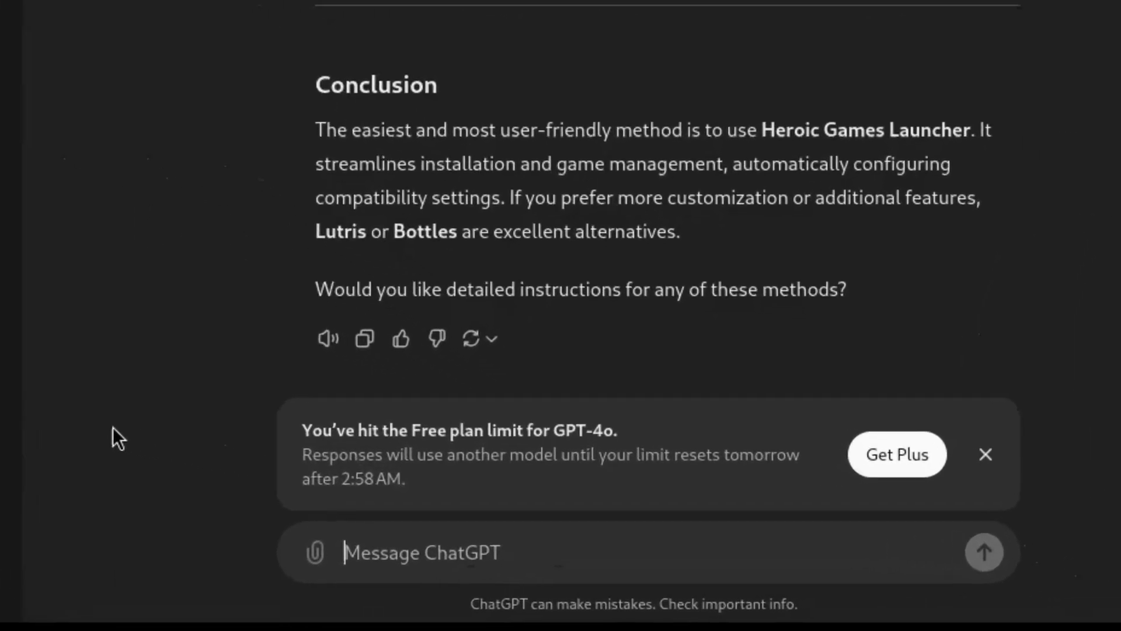
scroll(down, 3)
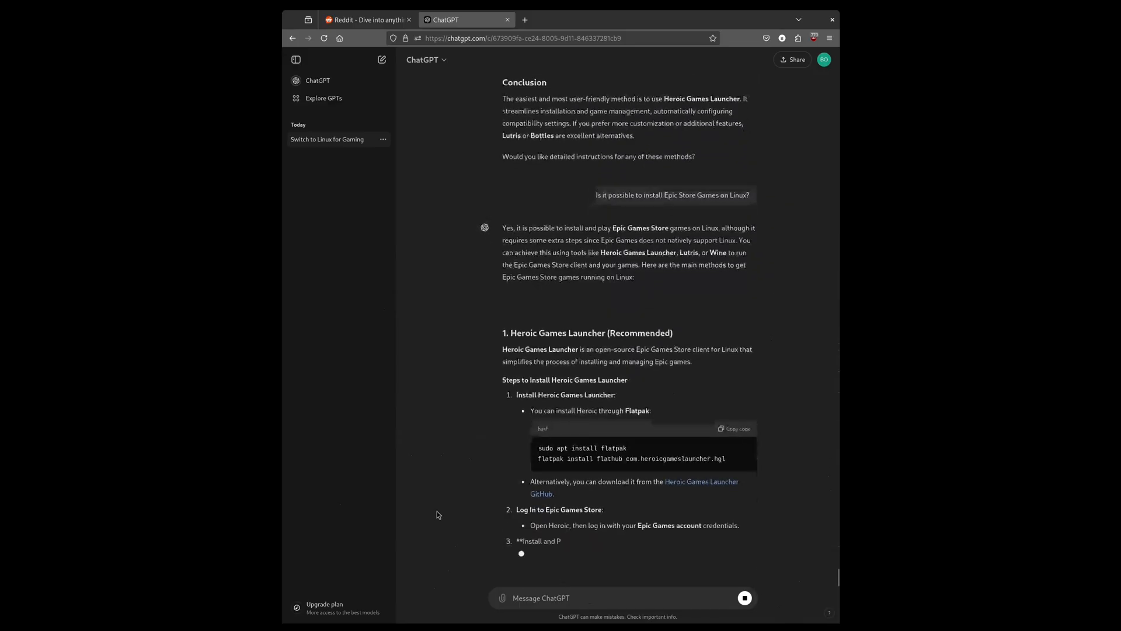
scroll(down, 3)
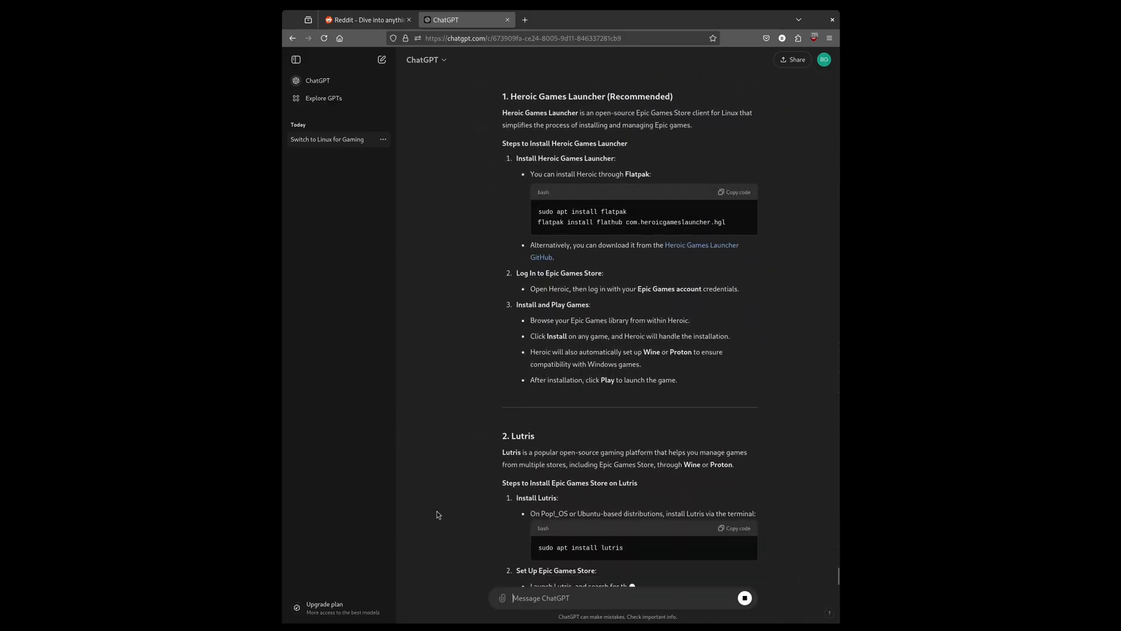
scroll(down, 3)
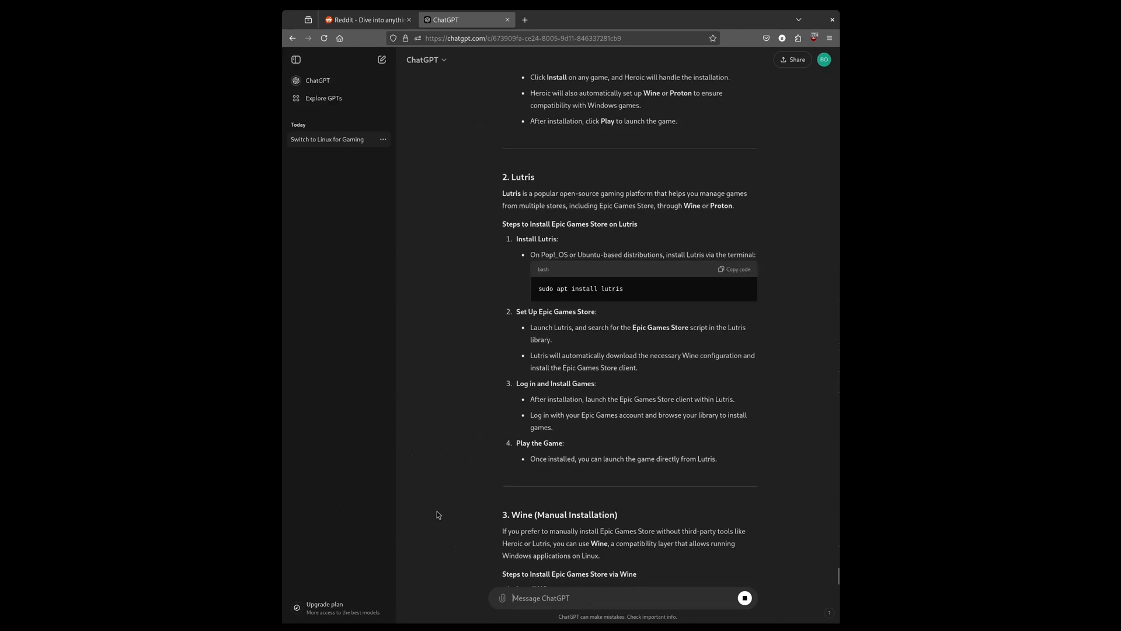
scroll(down, 3)
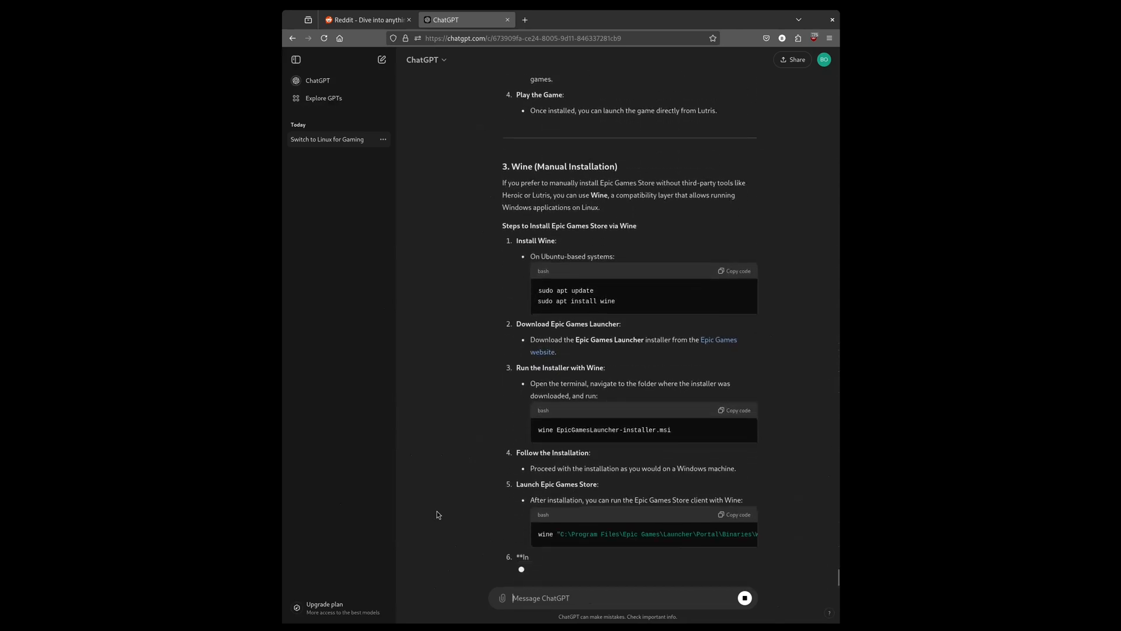
scroll(down, 3)
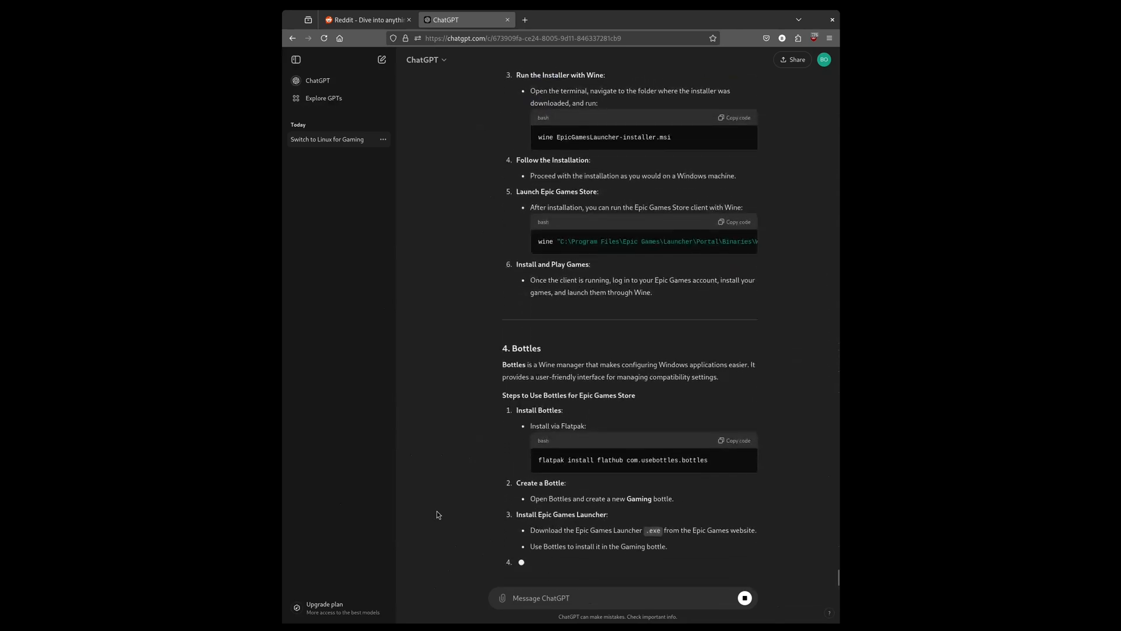
scroll(down, 3)
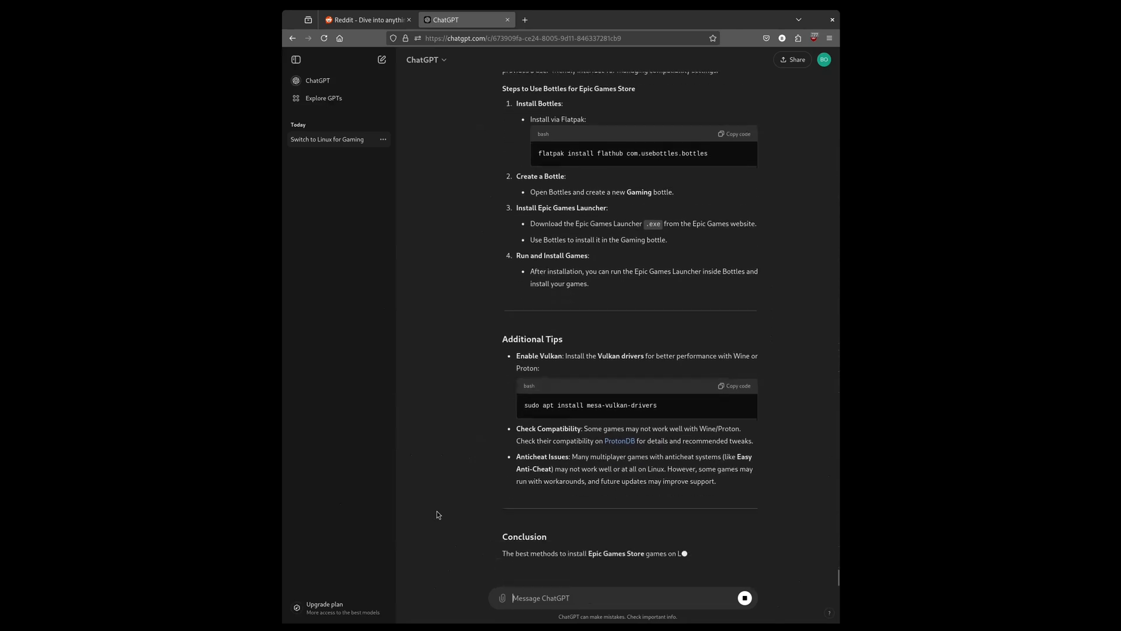
scroll(down, 3)
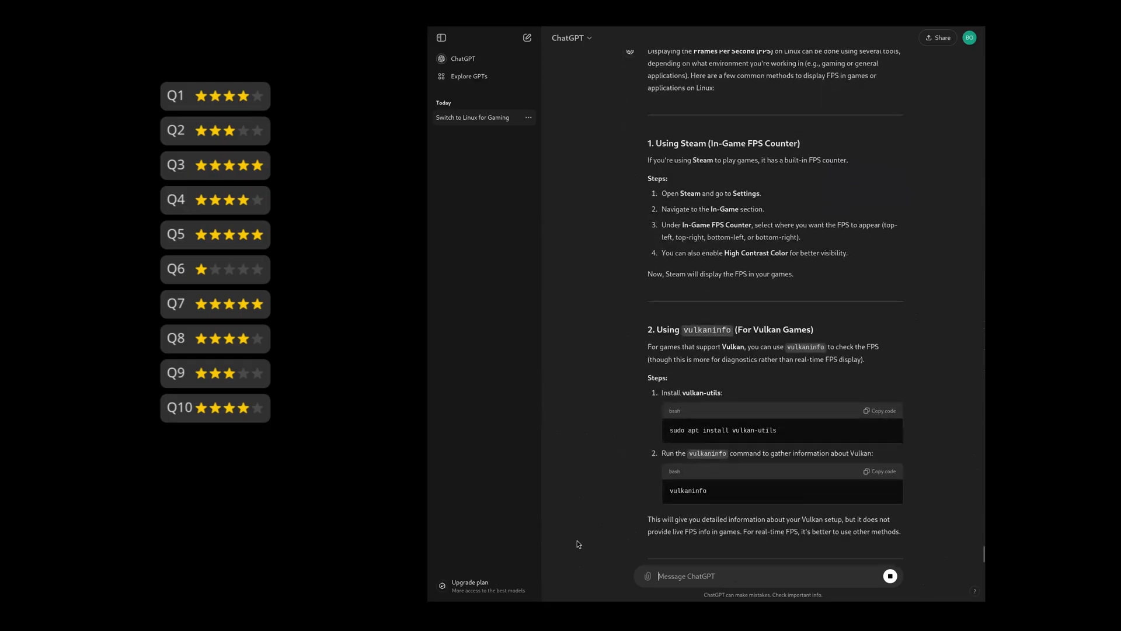
scroll(down, 3)
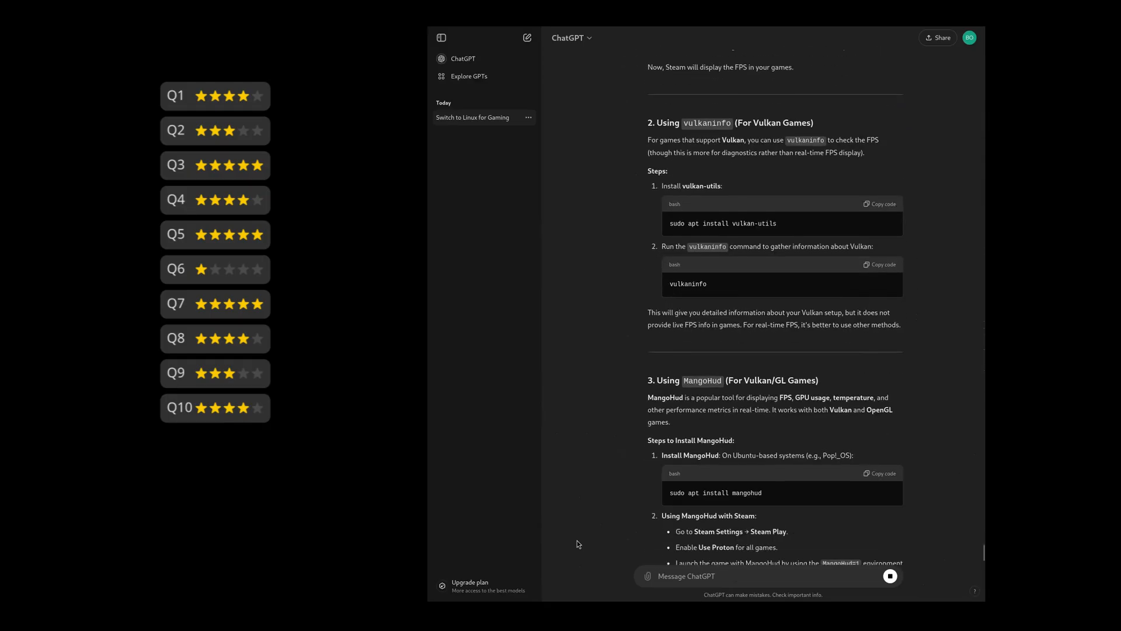
scroll(down, 3)
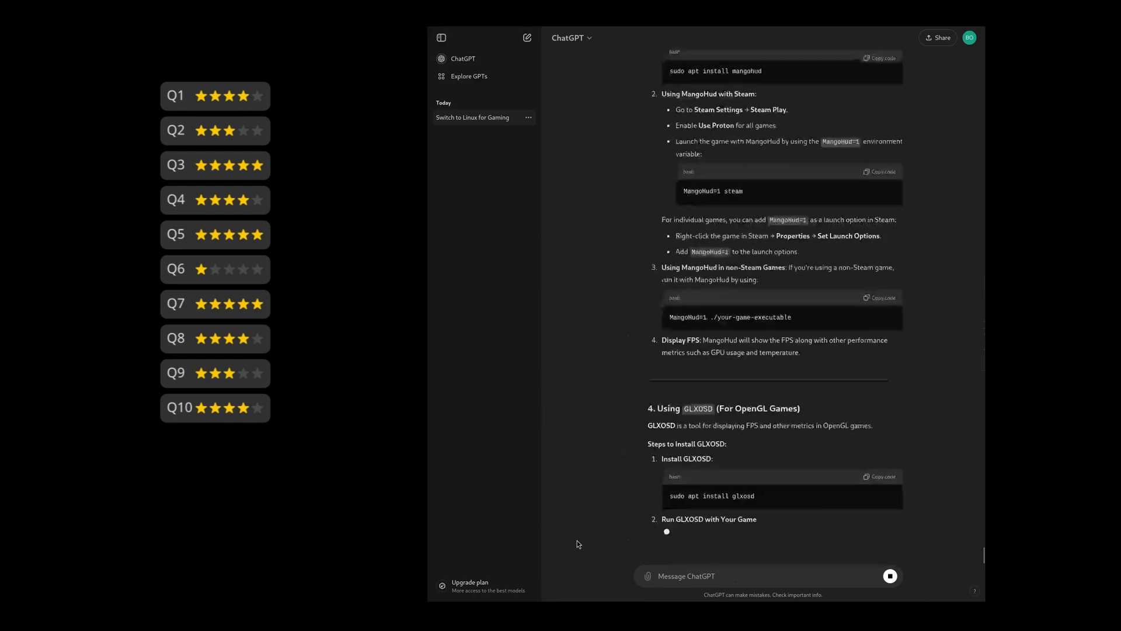
scroll(down, 3)
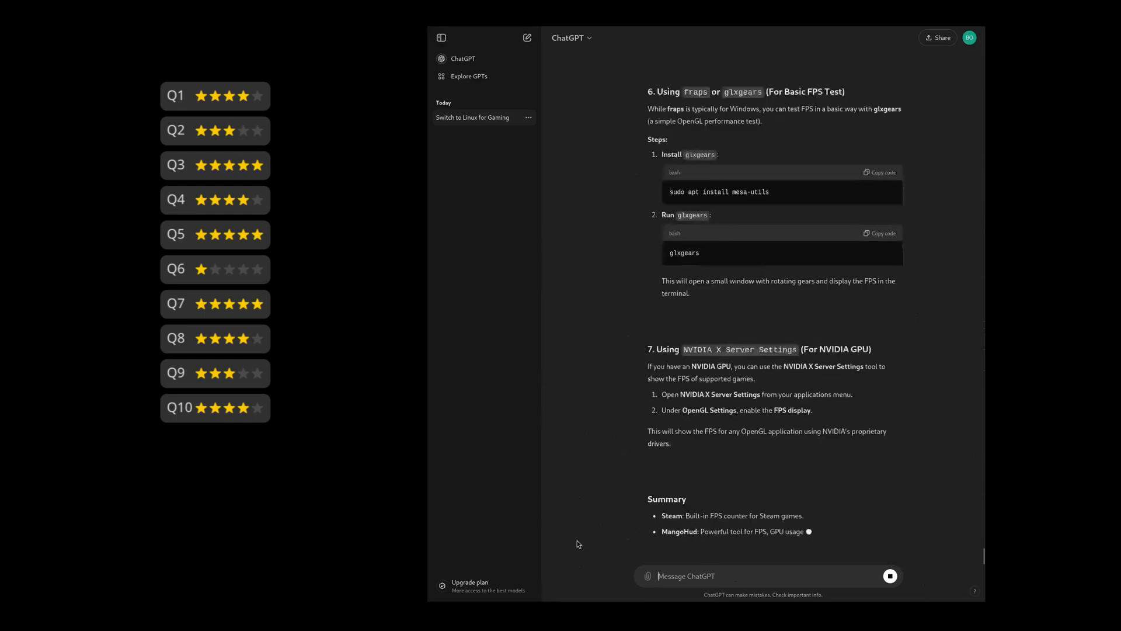
scroll(down, 3)
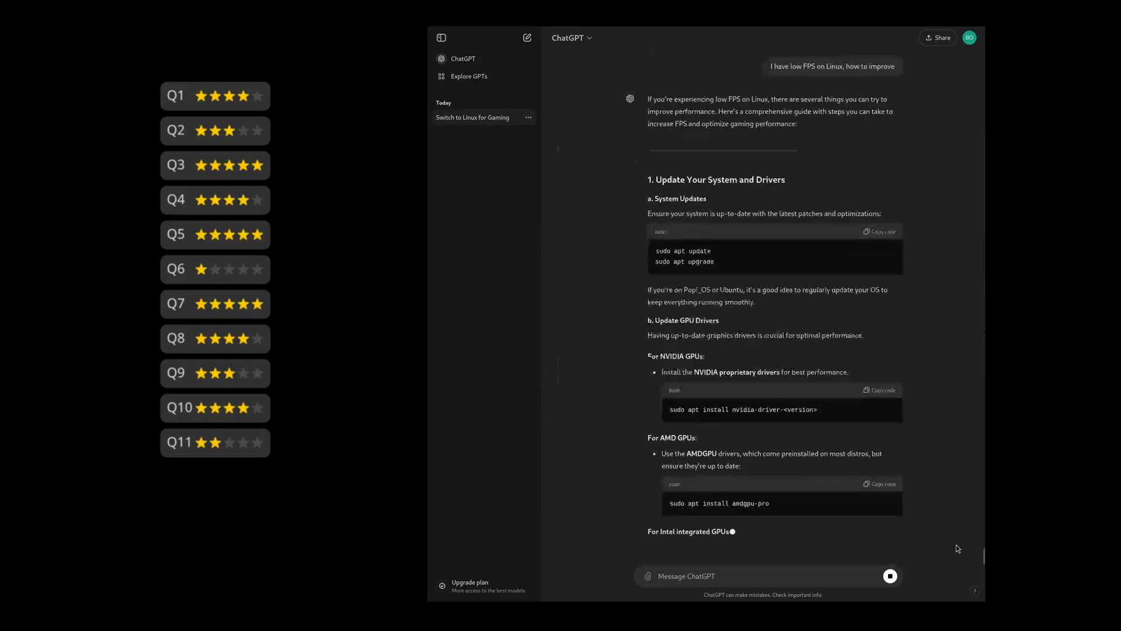
scroll(down, 3)
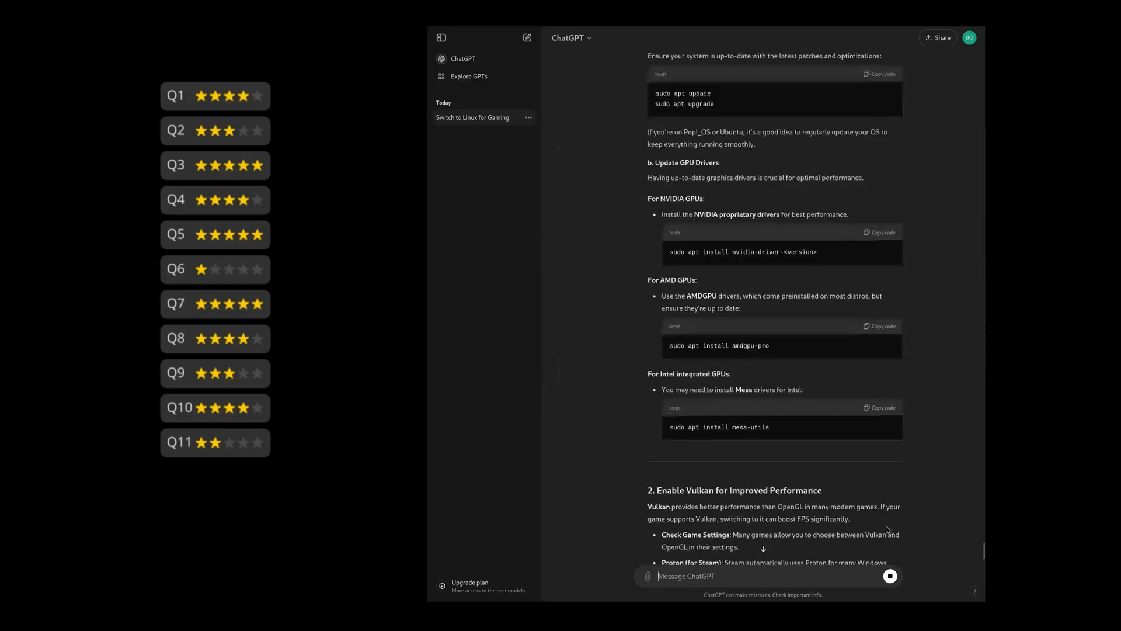
scroll(down, 3)
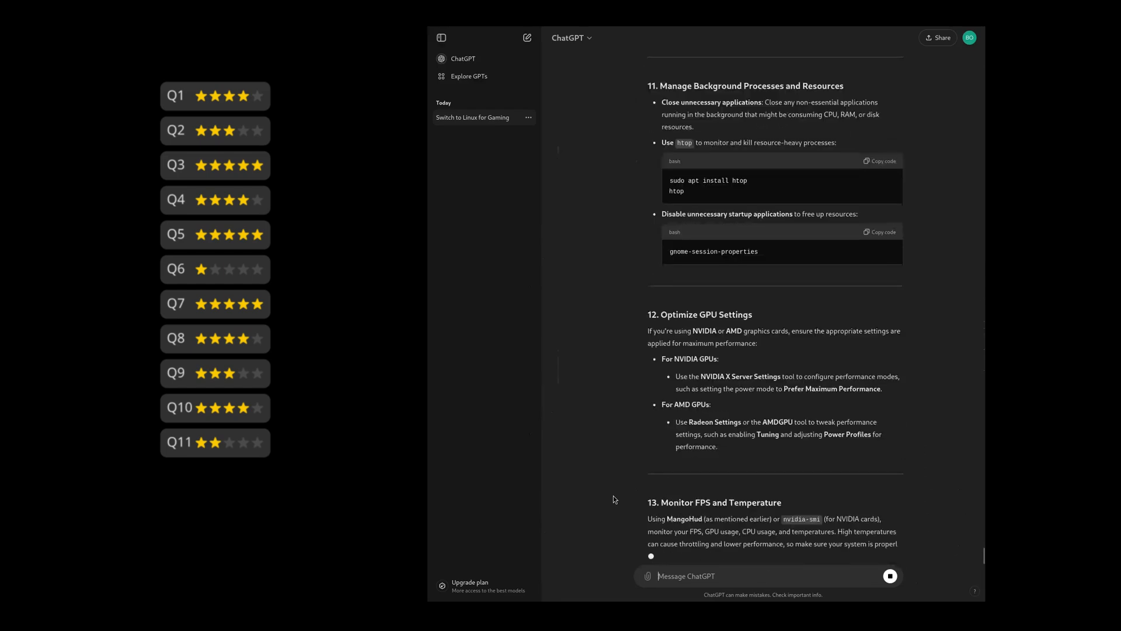
scroll(down, 3)
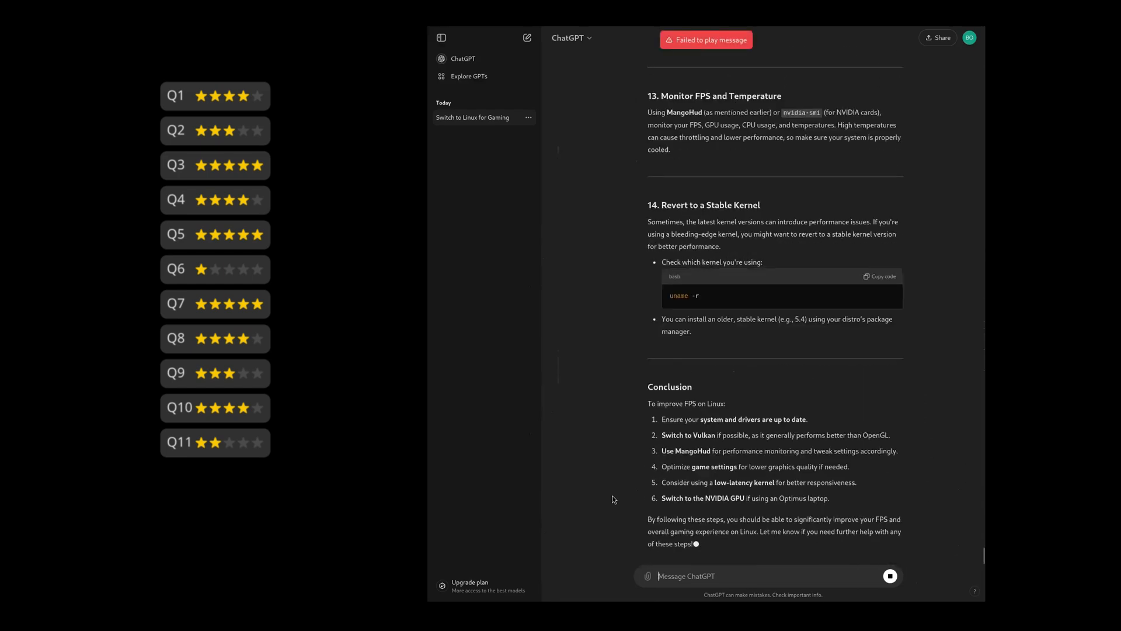